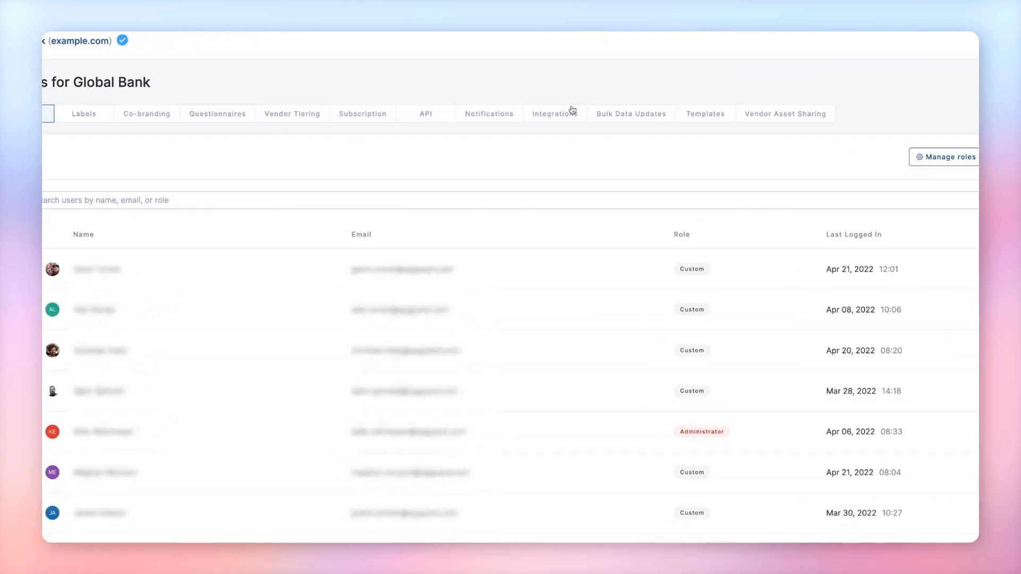
# Begin a new Jira Cloud integration from Global Bank's integrations list, prompting Atlassian authorization.
pyautogui.click(555, 112)
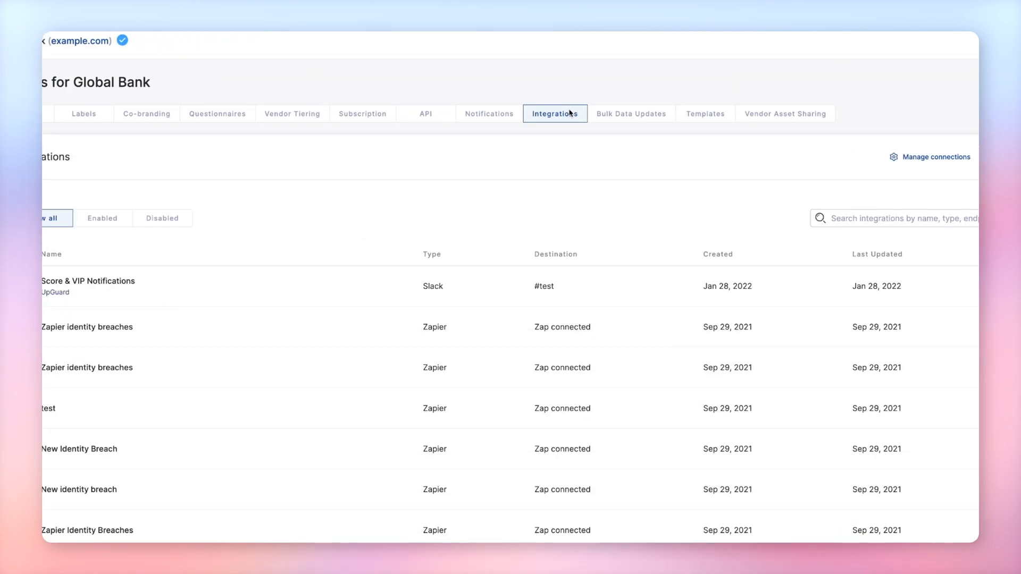
pyautogui.click(907, 172)
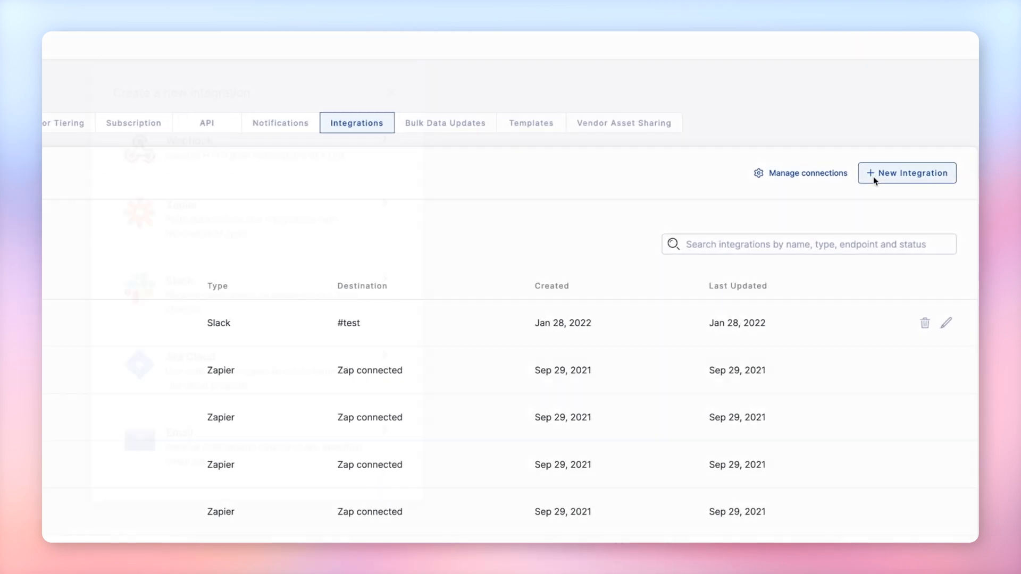
pyautogui.click(906, 172)
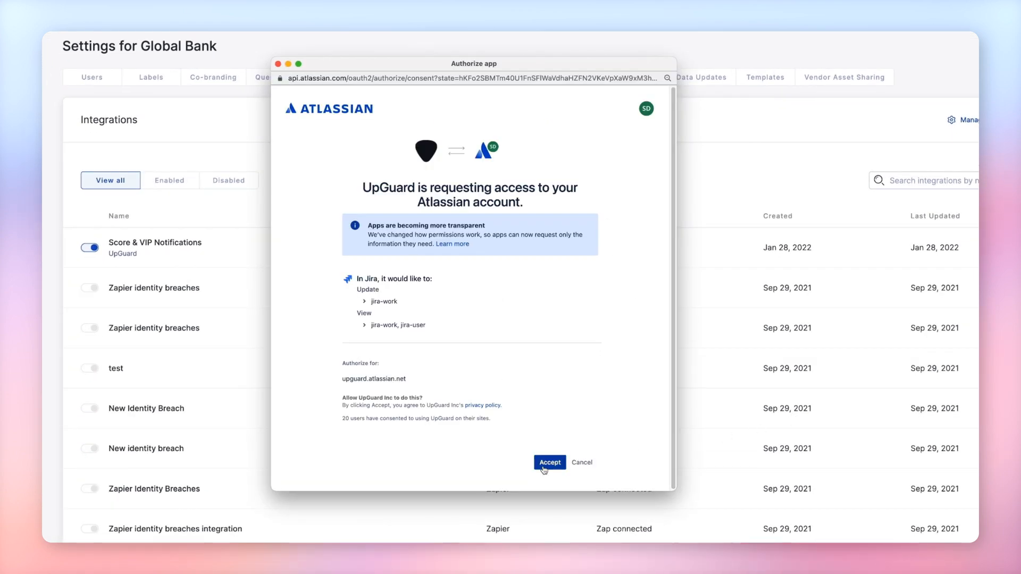
# Accept Atlassian's authorization so UpGuard can access the Jira account.
pyautogui.click(549, 462)
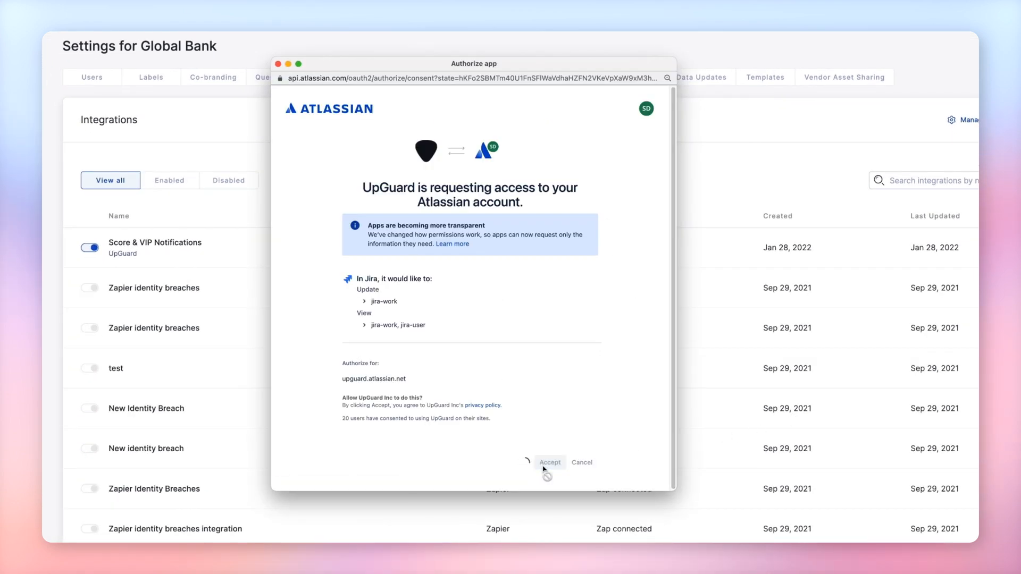
pyautogui.click(550, 462)
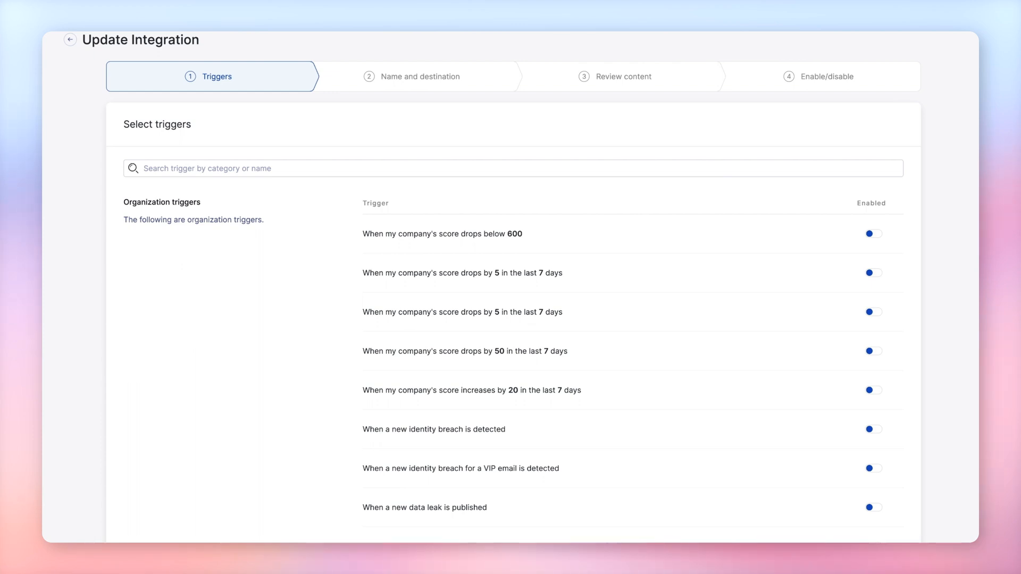
# Enable the score-drops-below-600 and VIP email breach triggers, destined for the Problems (PROB) project.
pyautogui.click(873, 234)
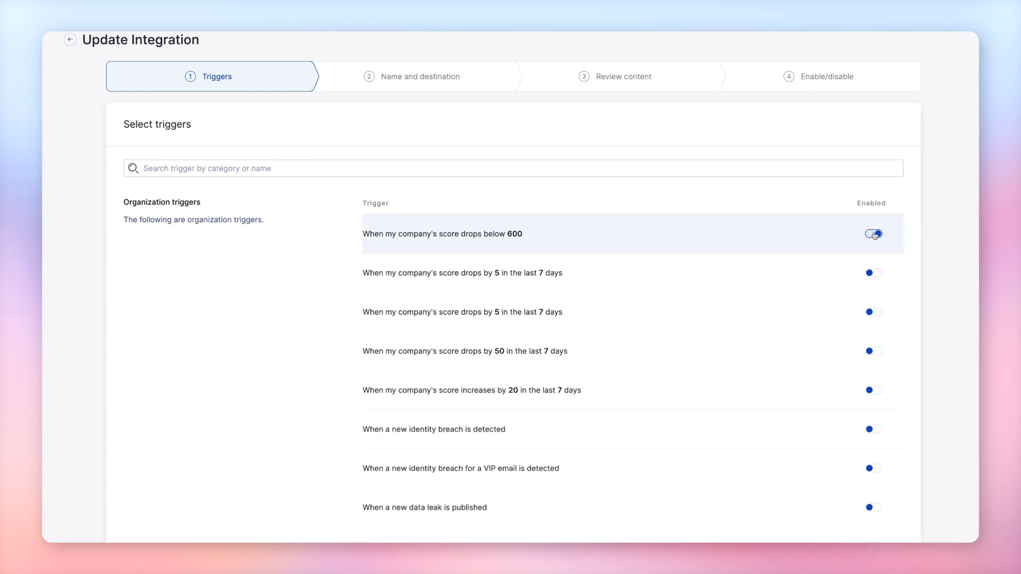
pyautogui.click(873, 233)
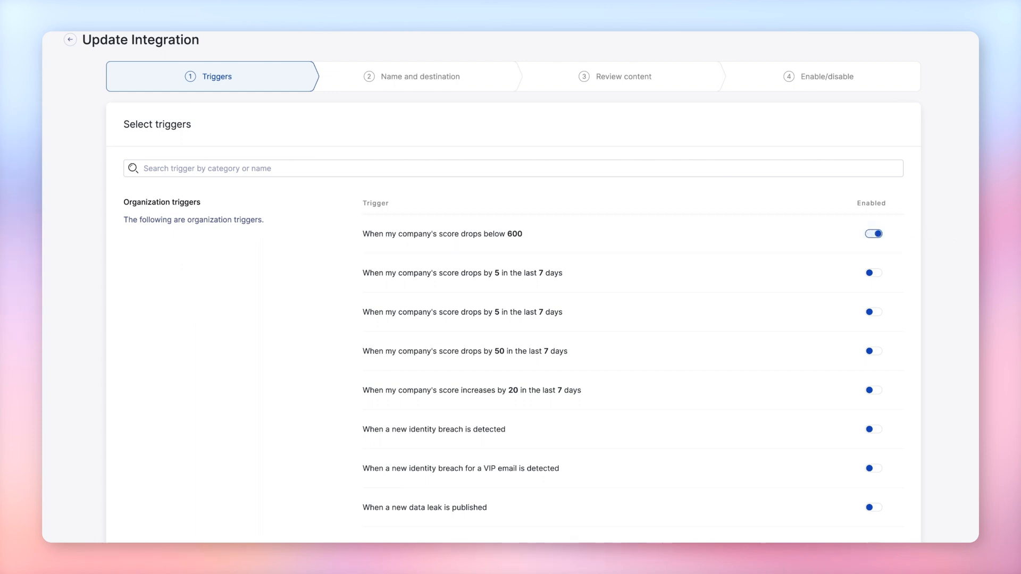
pyautogui.click(874, 467)
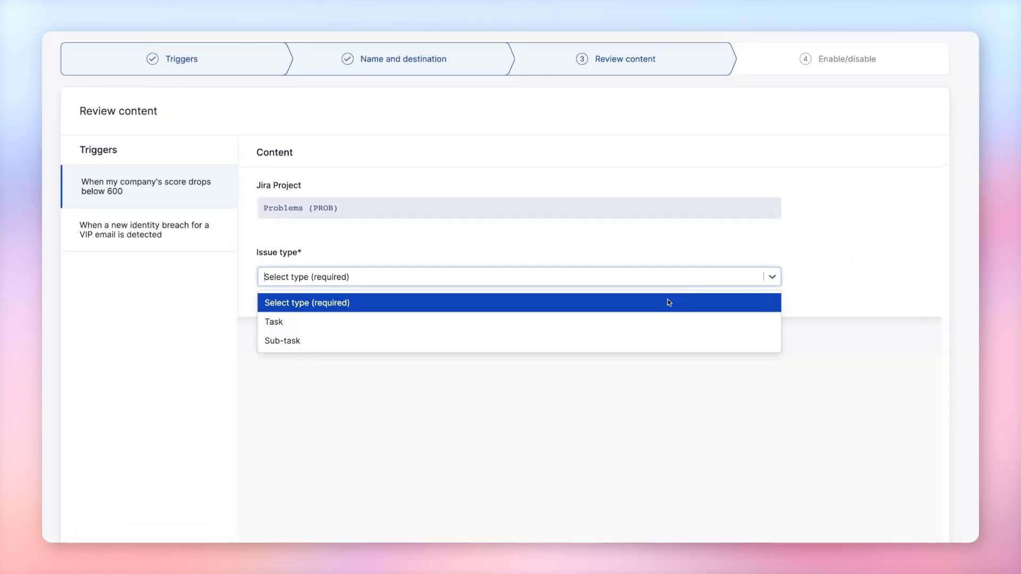
# Set the score-drop trigger's Jira issue type to Task.
pyautogui.click(273, 321)
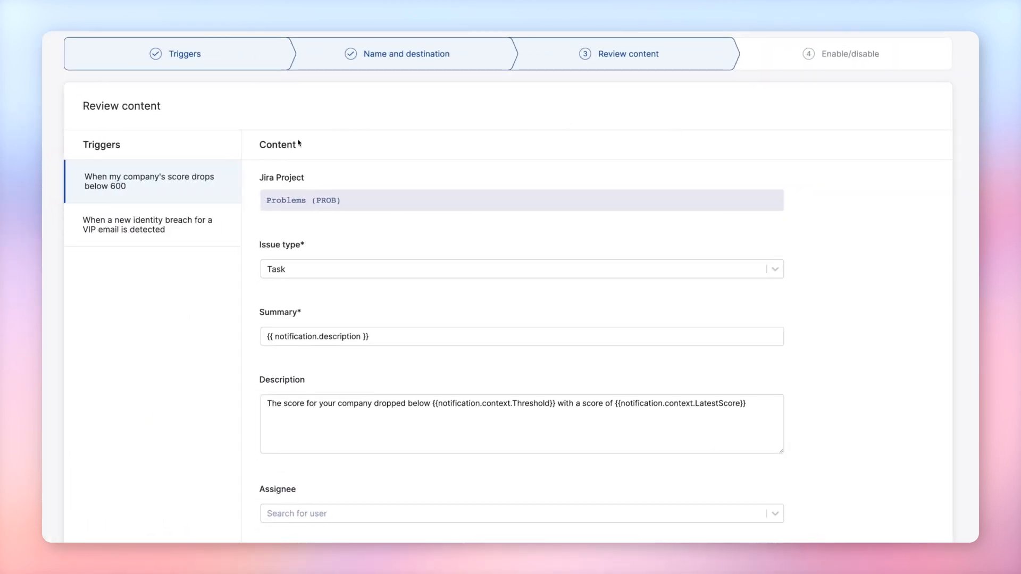
# Set the VIP email breach trigger's issue type to Task and review its summary and description fields.
pyautogui.click(146, 225)
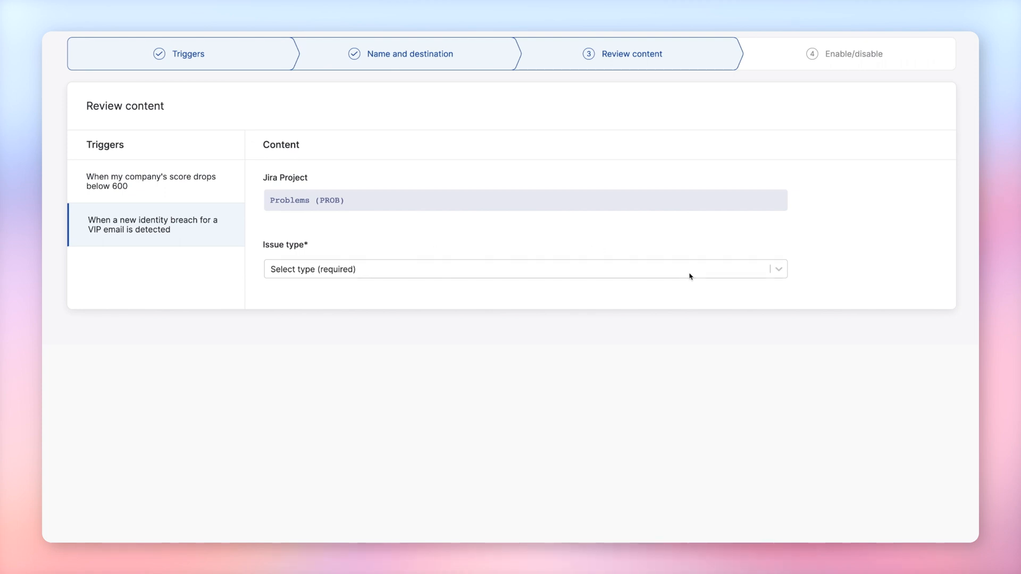
pyautogui.click(523, 271)
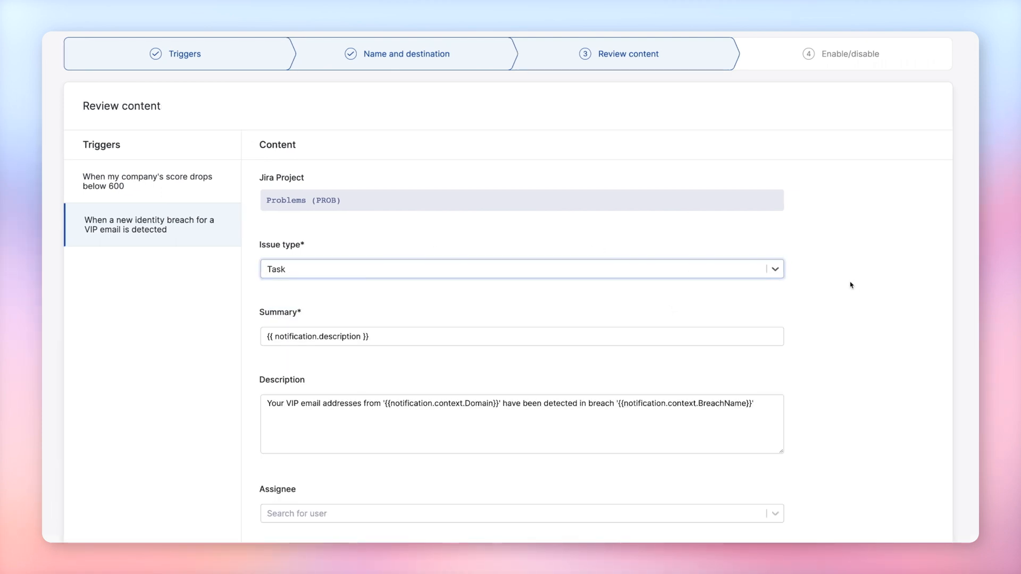
pyautogui.moveTo(857, 284)
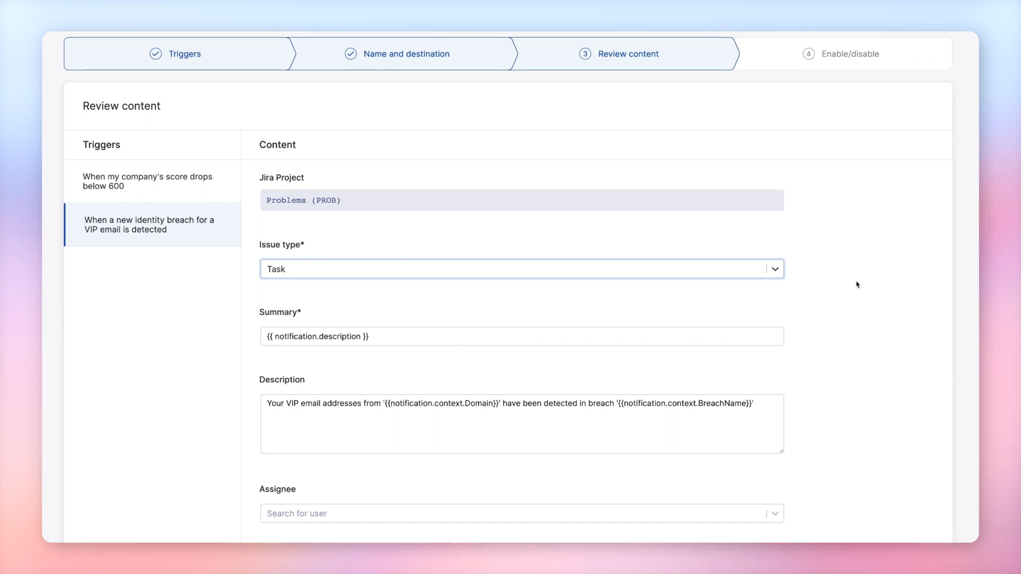
pyautogui.scroll(-3)
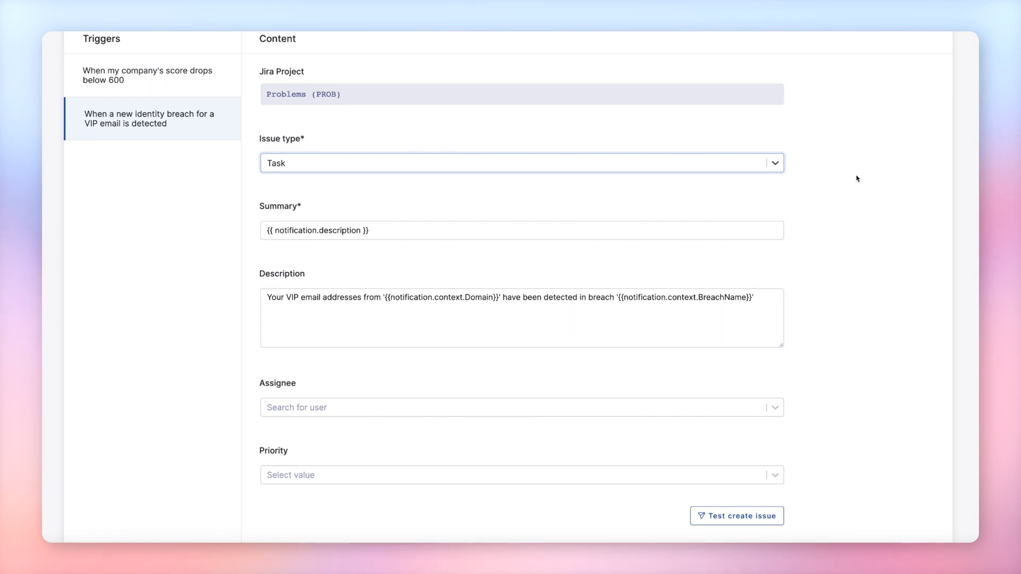
pyautogui.scroll(-3)
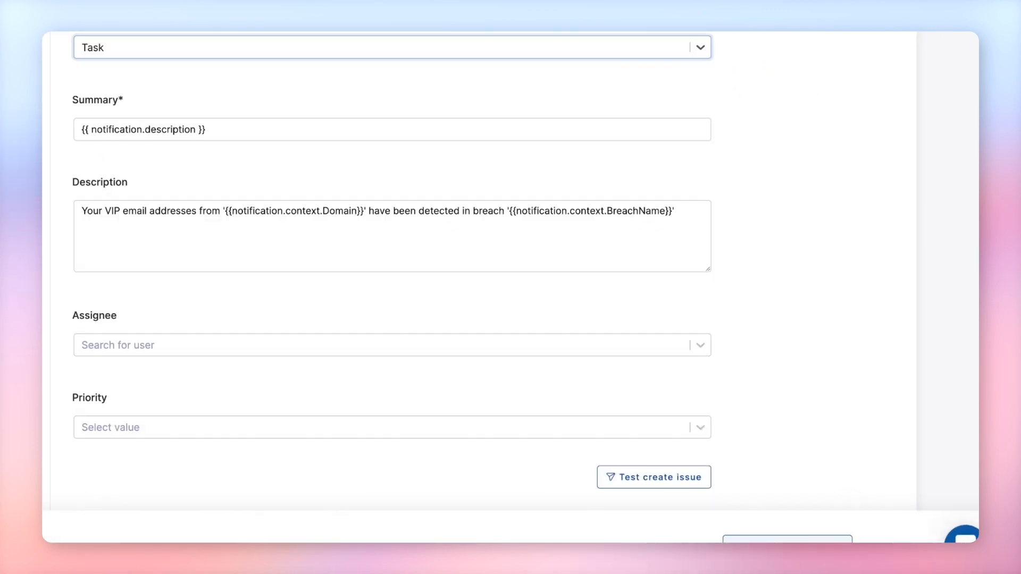
pyautogui.moveTo(821, 173)
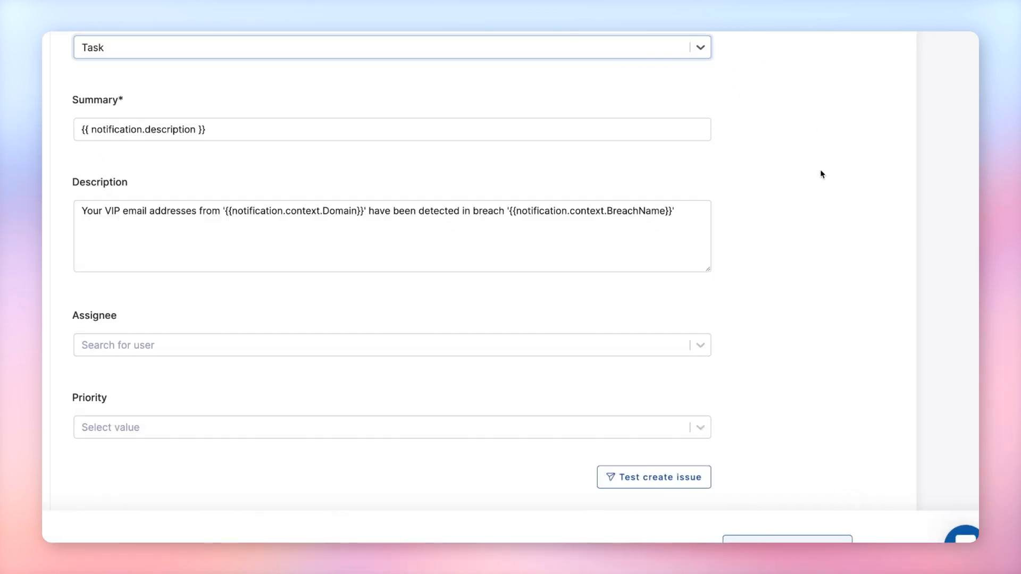
# Create a test issue in the Problems (PROB) Jira project and confirm it succeeded.
pyautogui.click(654, 476)
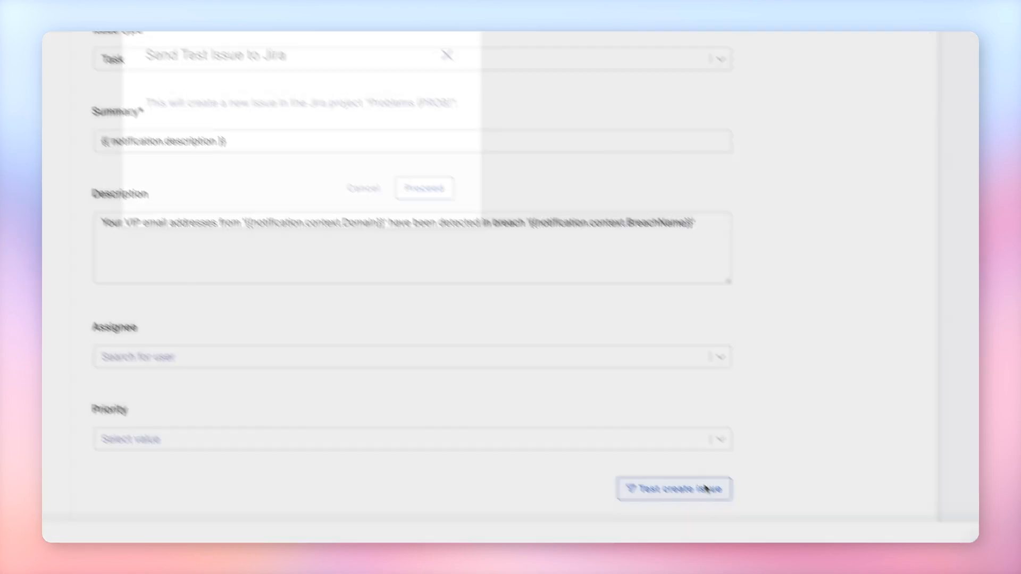
pyautogui.click(674, 489)
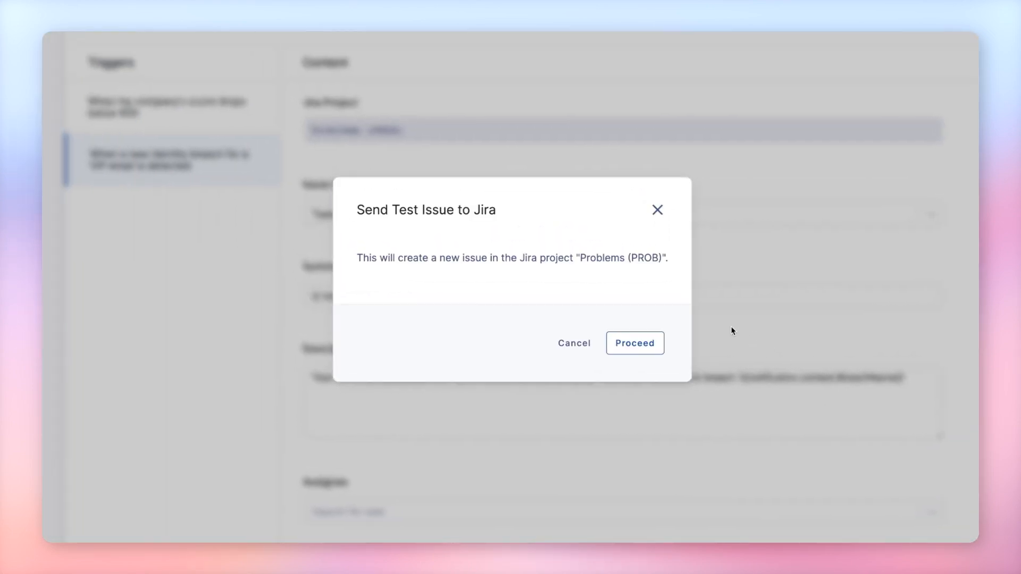
pyautogui.click(635, 342)
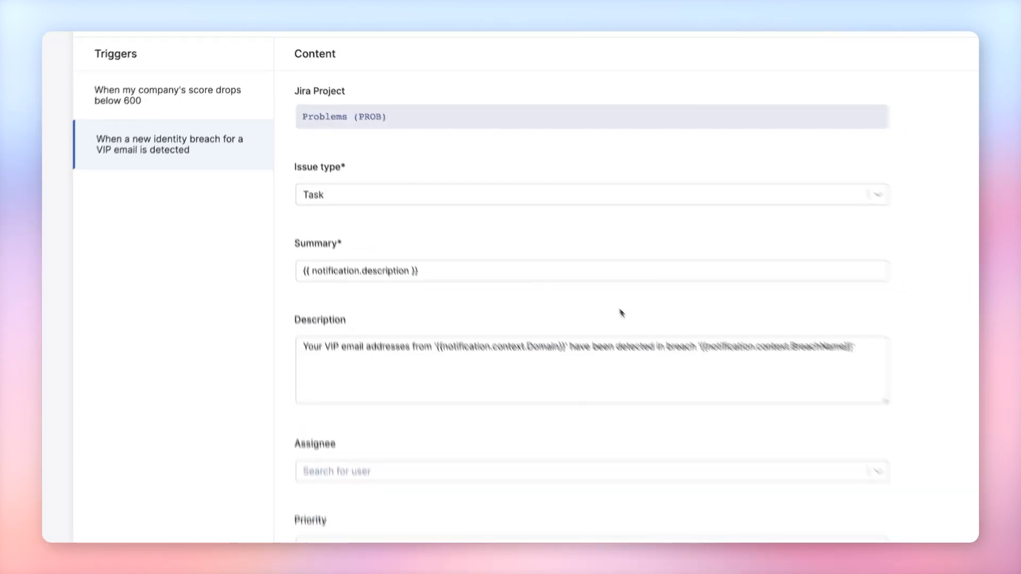
pyautogui.click(727, 476)
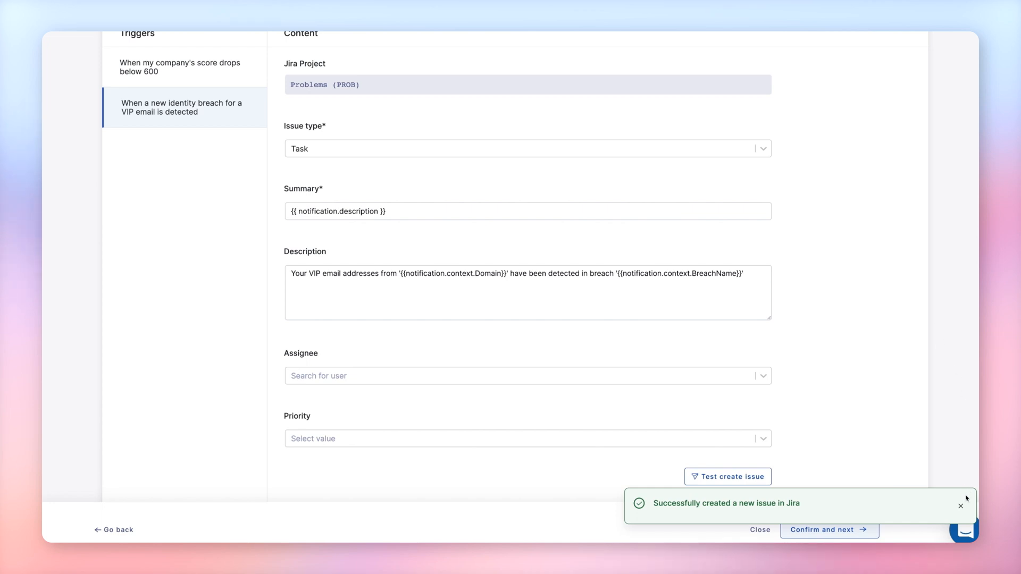
# Continue to the final step and switch the integration to enabled.
pyautogui.click(829, 530)
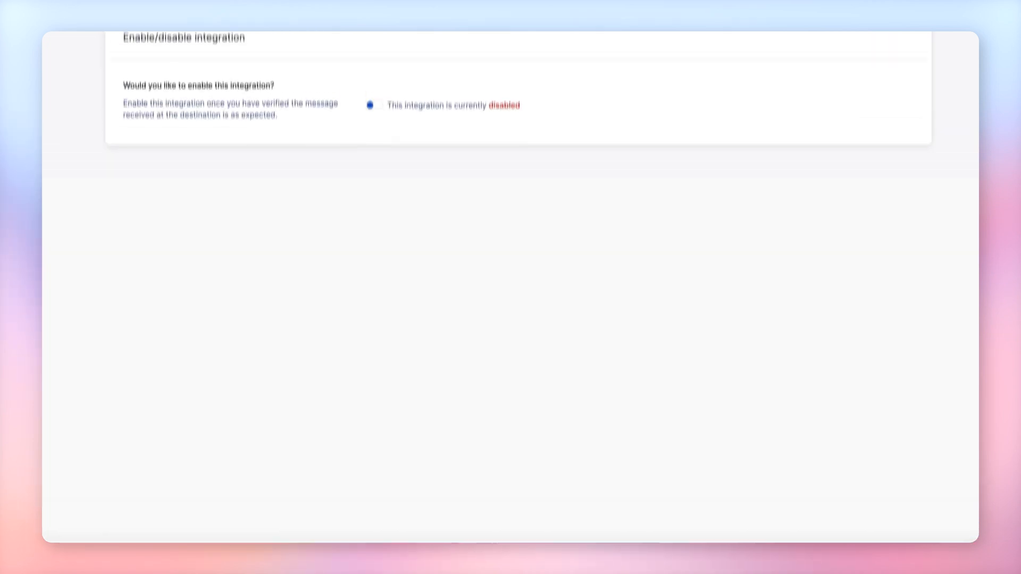
pyautogui.click(370, 104)
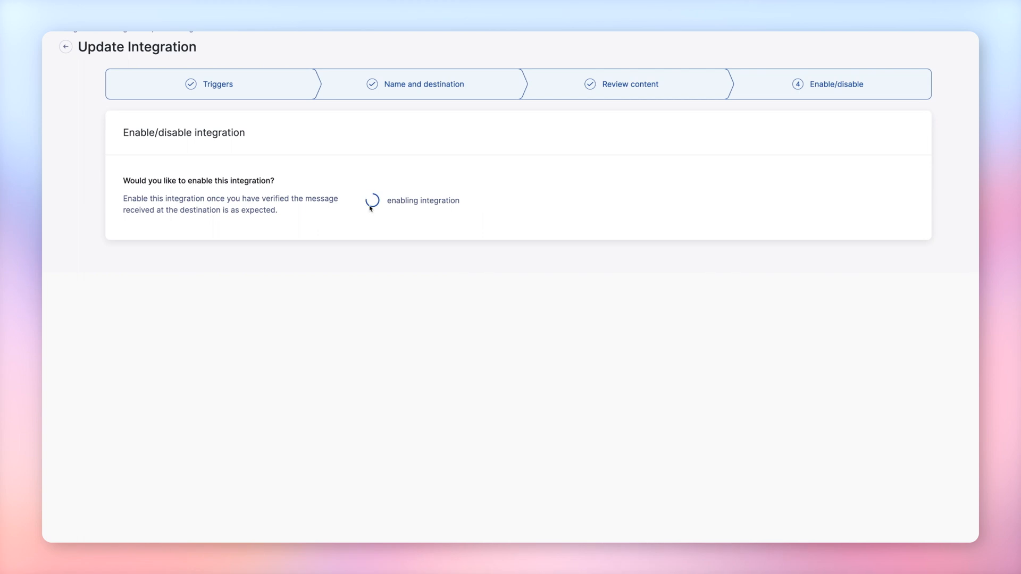